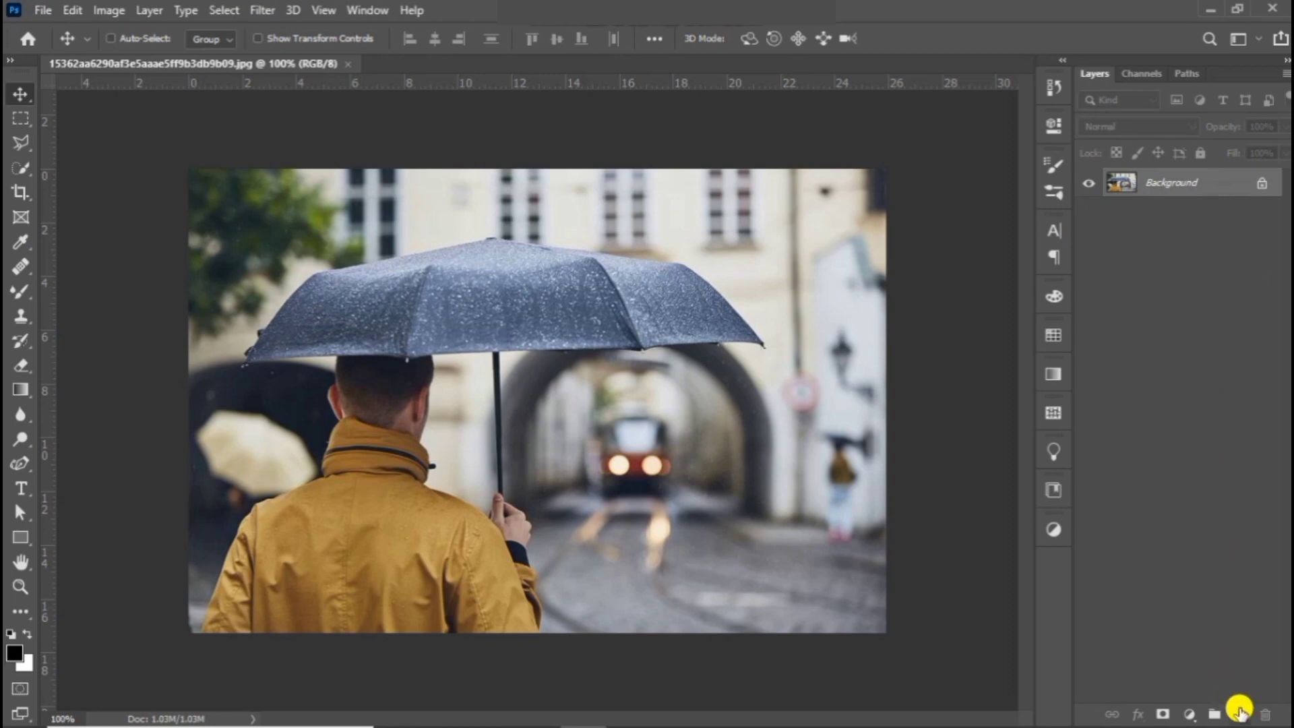
- Create a new layer filled with Fibers (Variance 33, Strength 41) and set it to Screen blend mode
left_click(1238, 714)
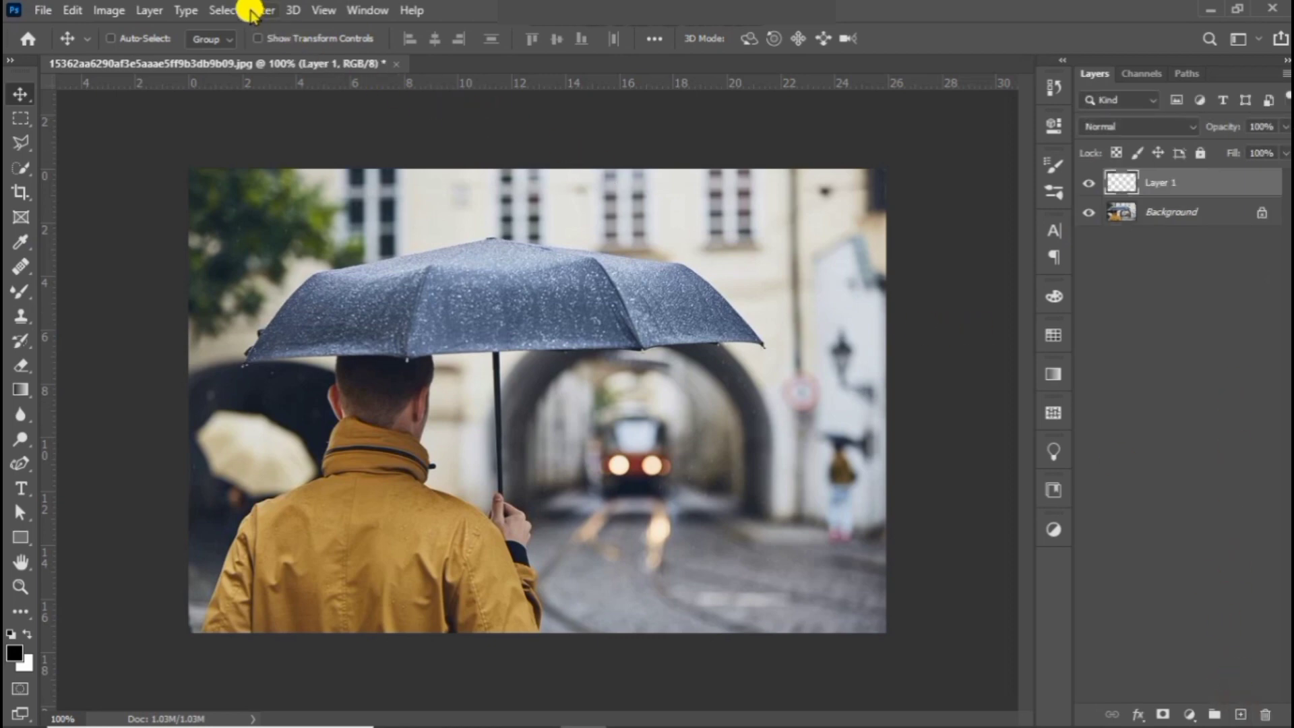
mouse_move(282, 313)
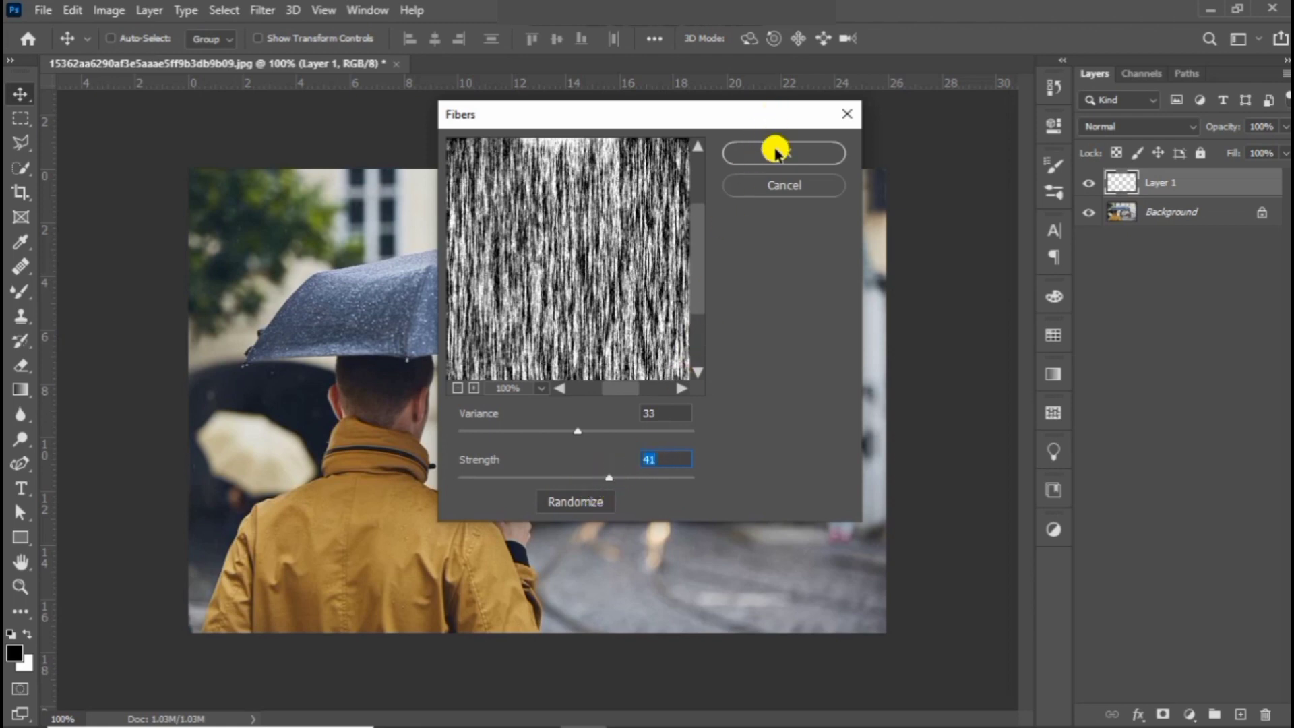
left_click(782, 153)
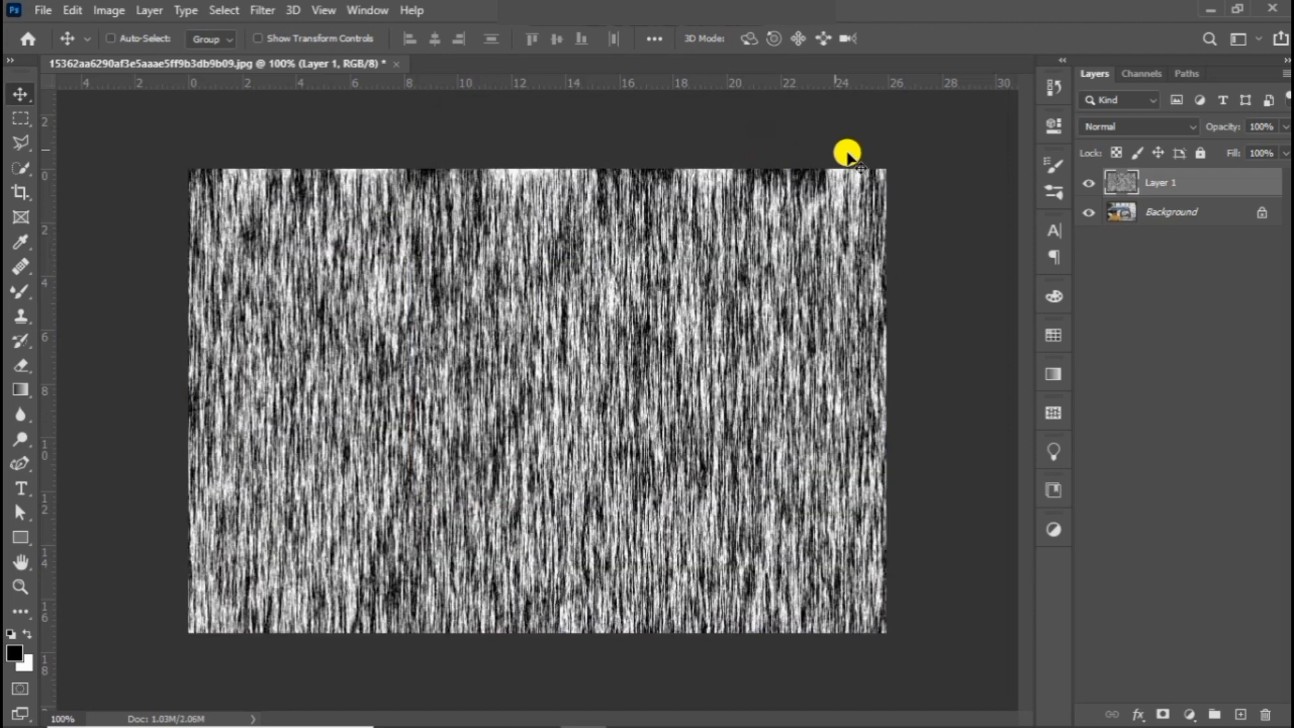
left_click(1136, 126)
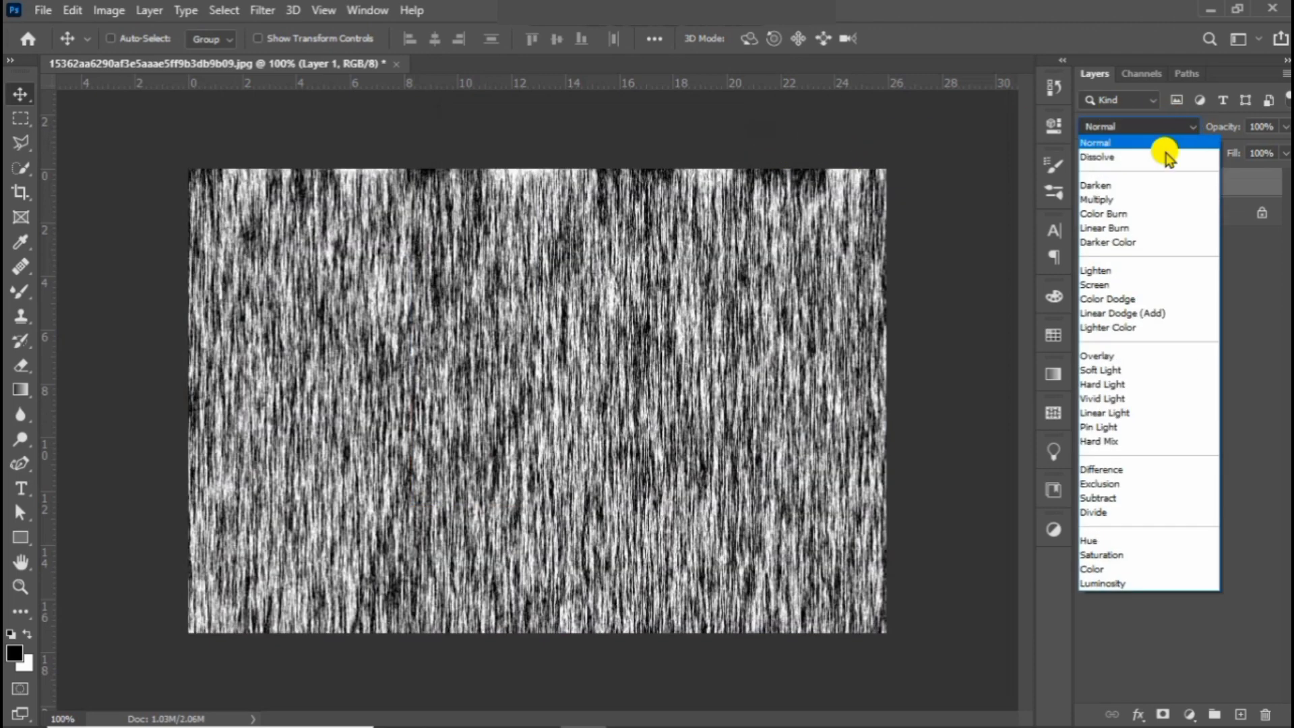
left_click(1094, 285)
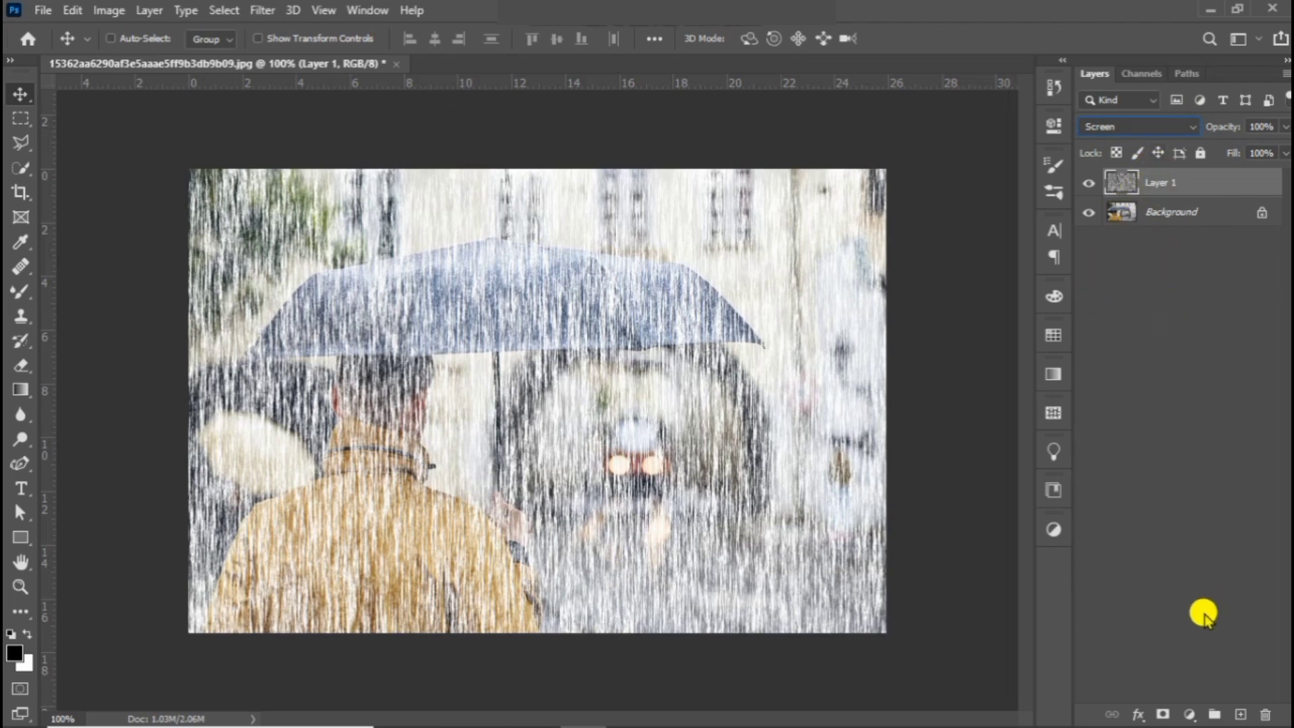
- Add a Curves adjustment layer above the rain layer, Layer 1
left_click(1190, 714)
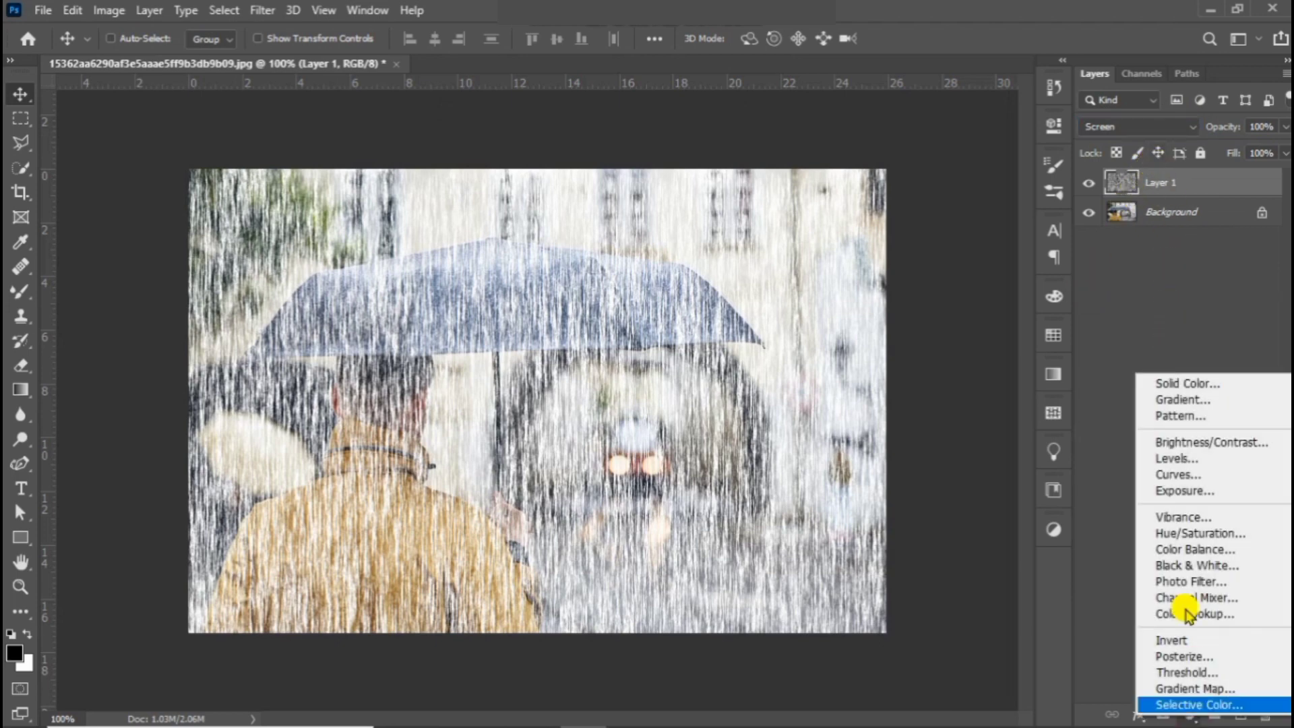
left_click(1176, 474)
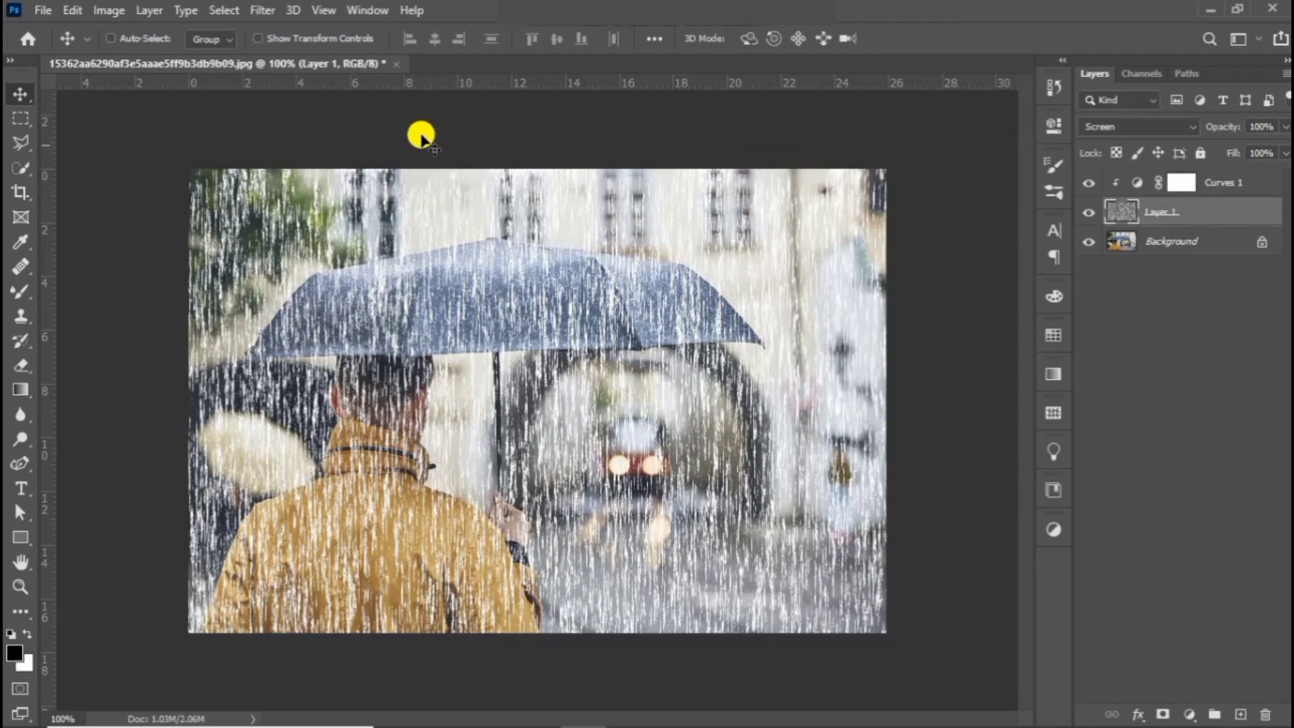
- Open the Surface Blur filter settings for Layer 1
left_click(262, 10)
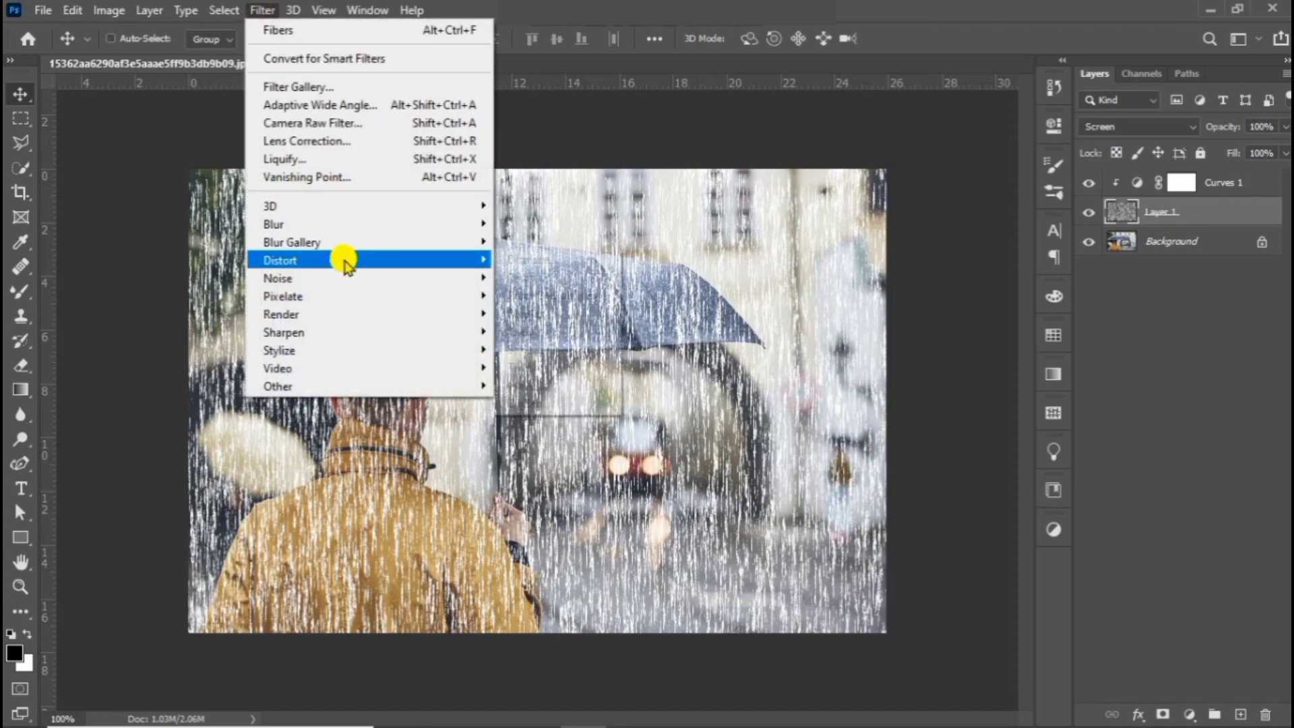
mouse_move(376, 251)
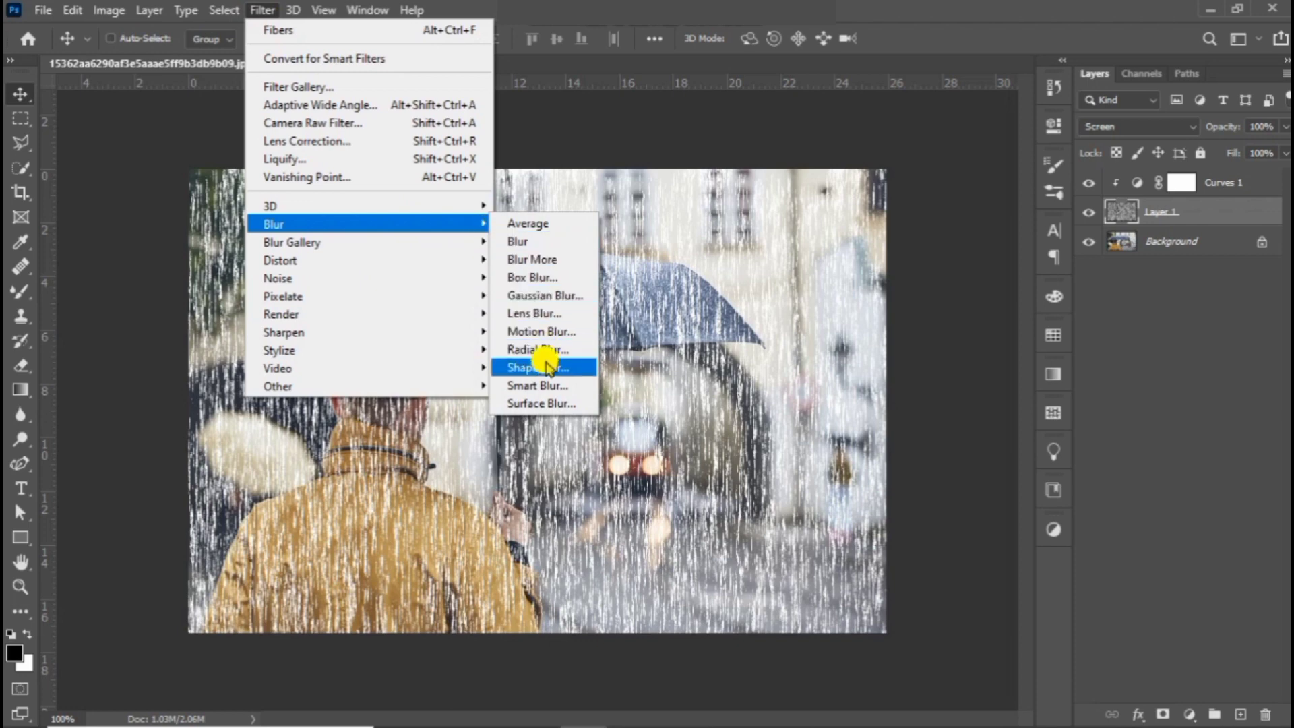
mouse_move(550, 404)
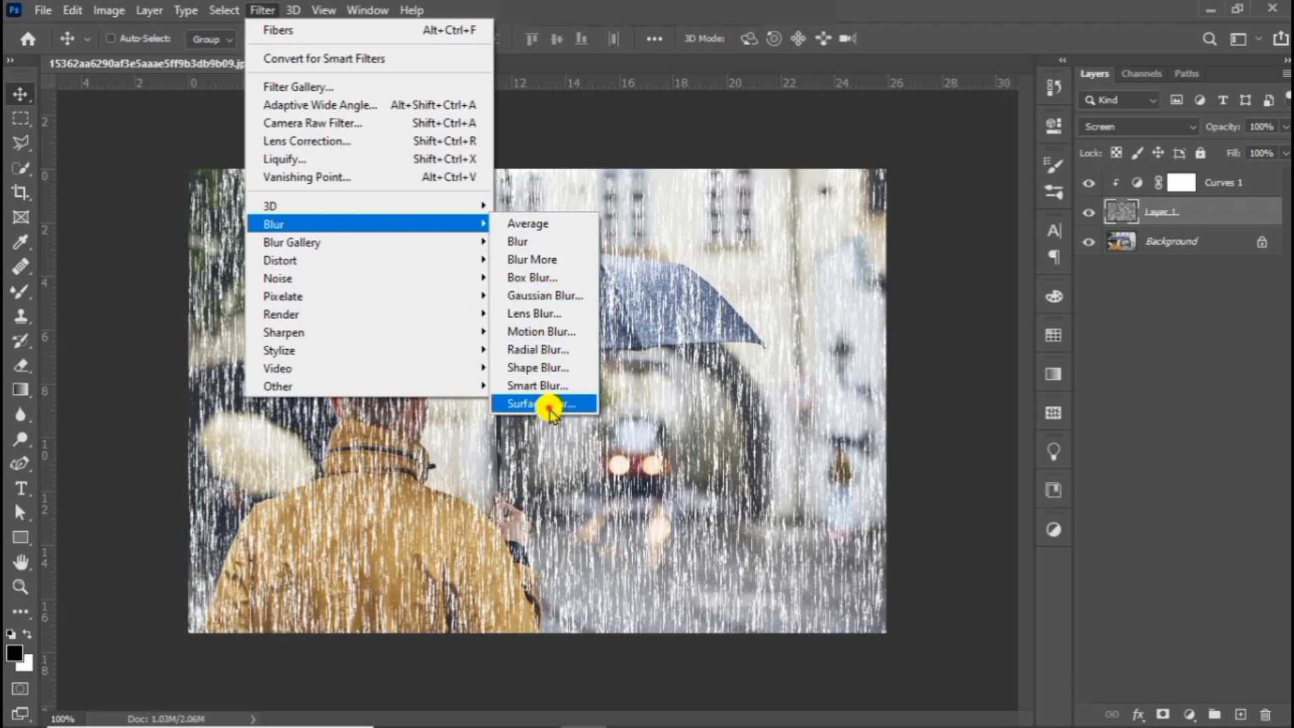
left_click(537, 404)
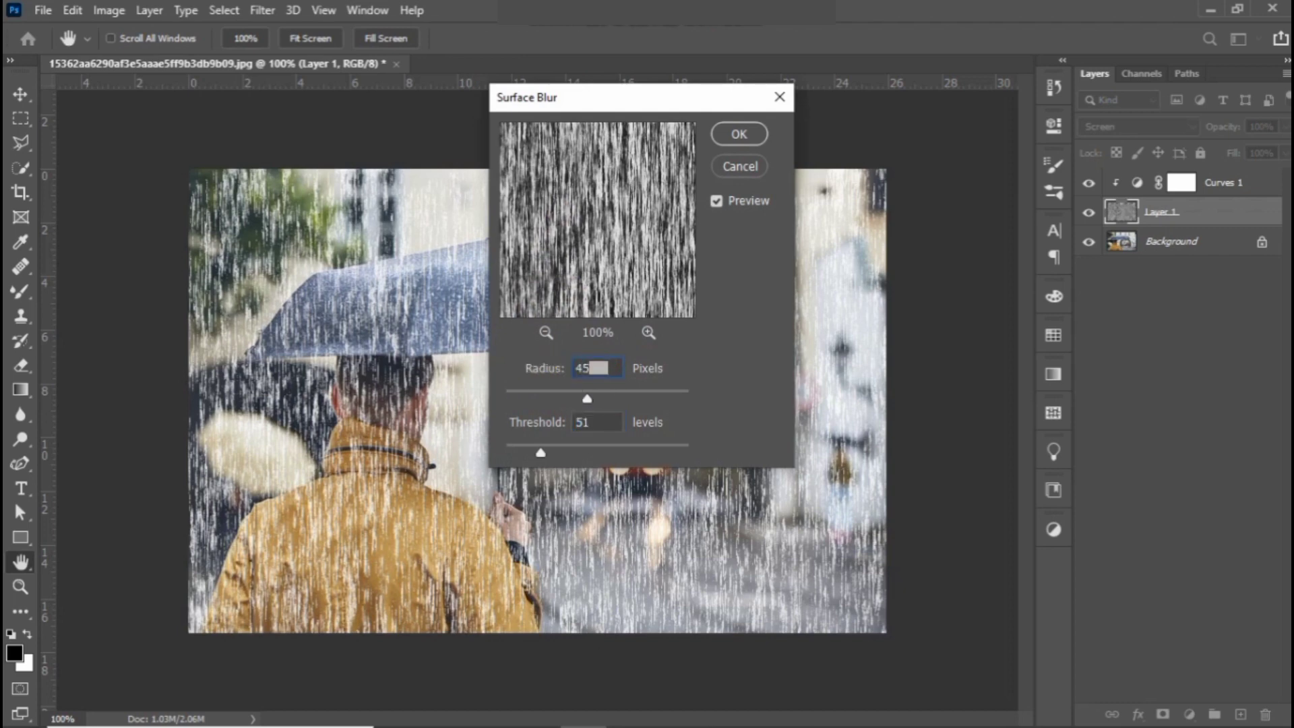
mouse_move(571, 342)
type("70")
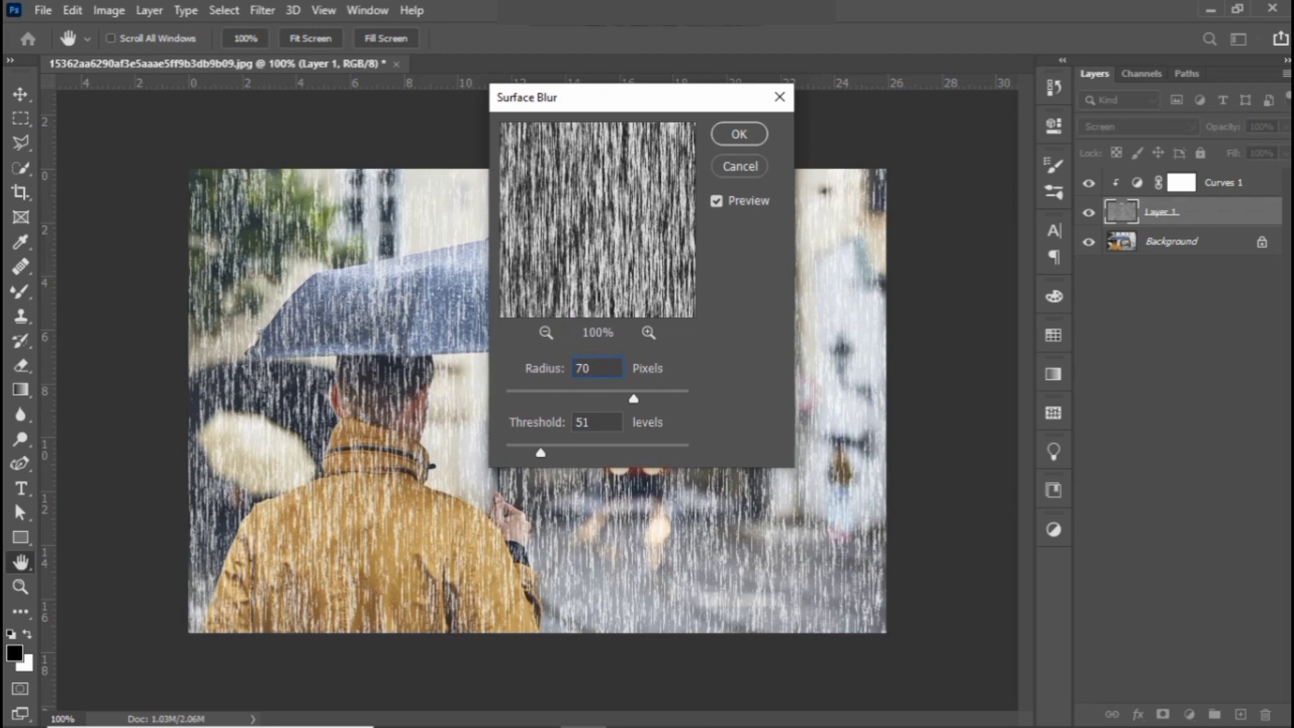
mouse_move(535, 345)
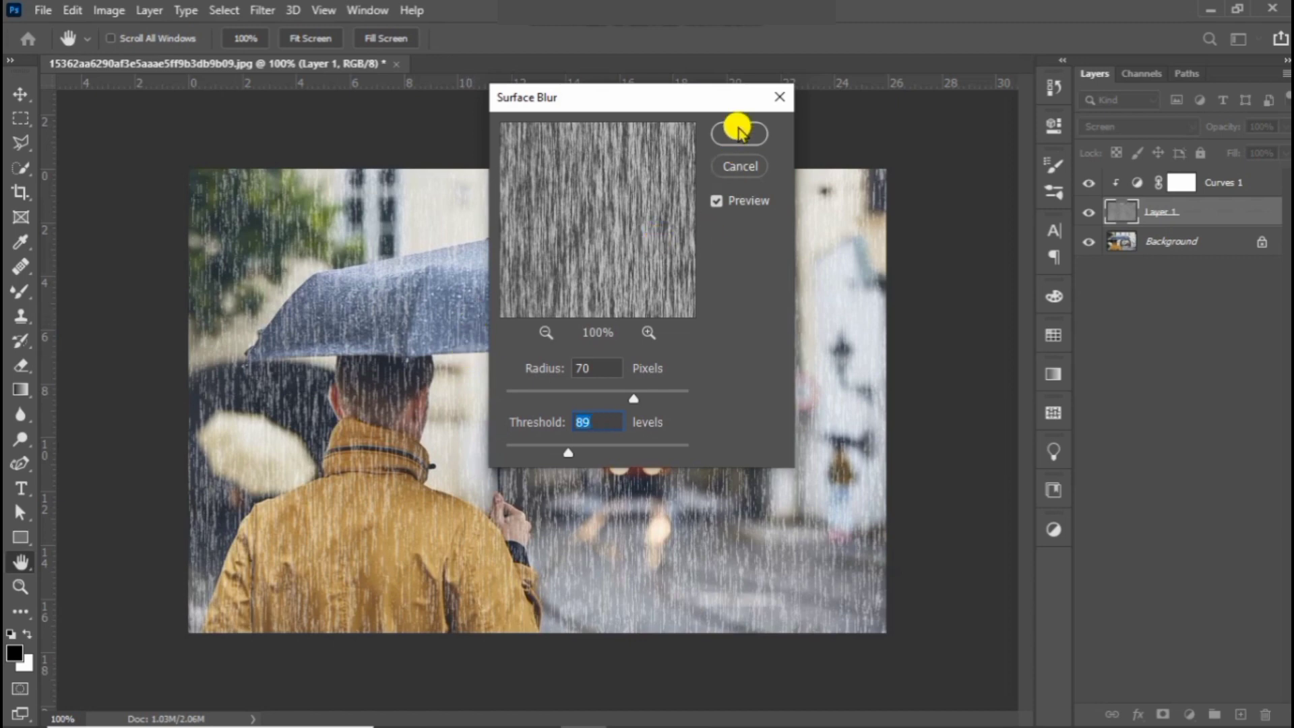
- Commit Surface Blur on the rain layer with Radius 70 and Threshold 89
left_click(738, 132)
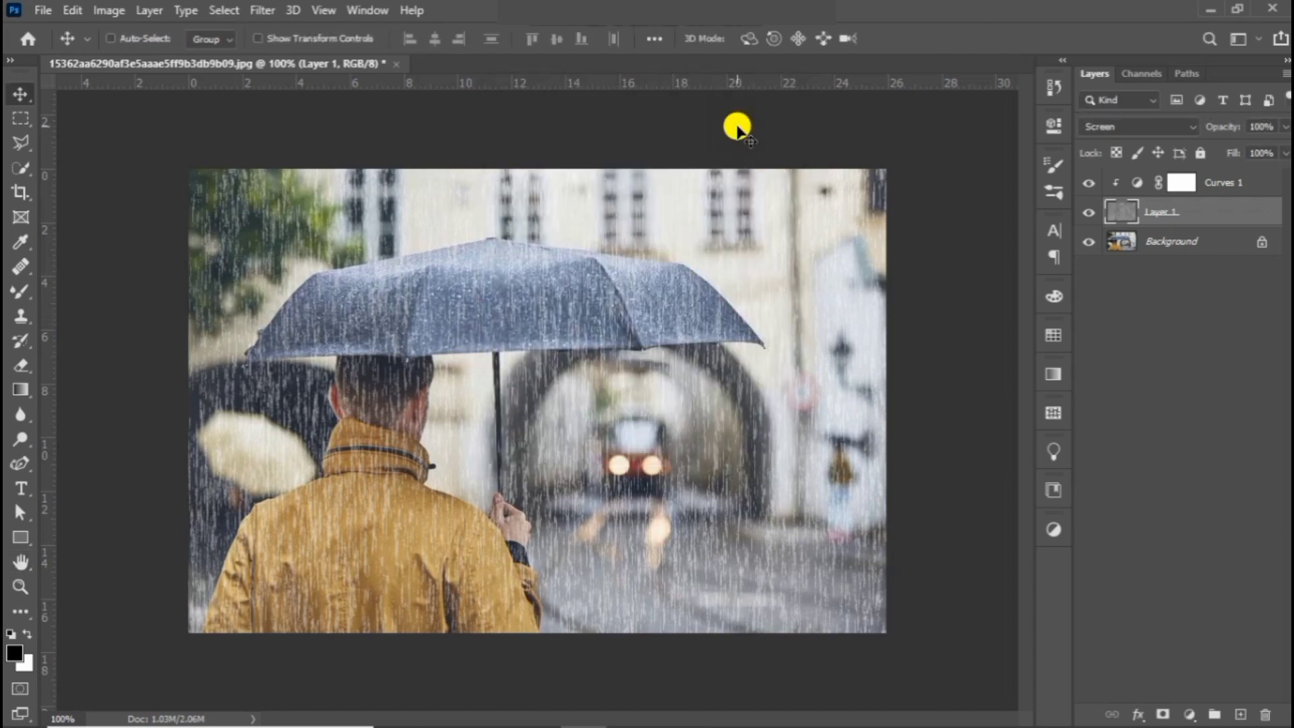